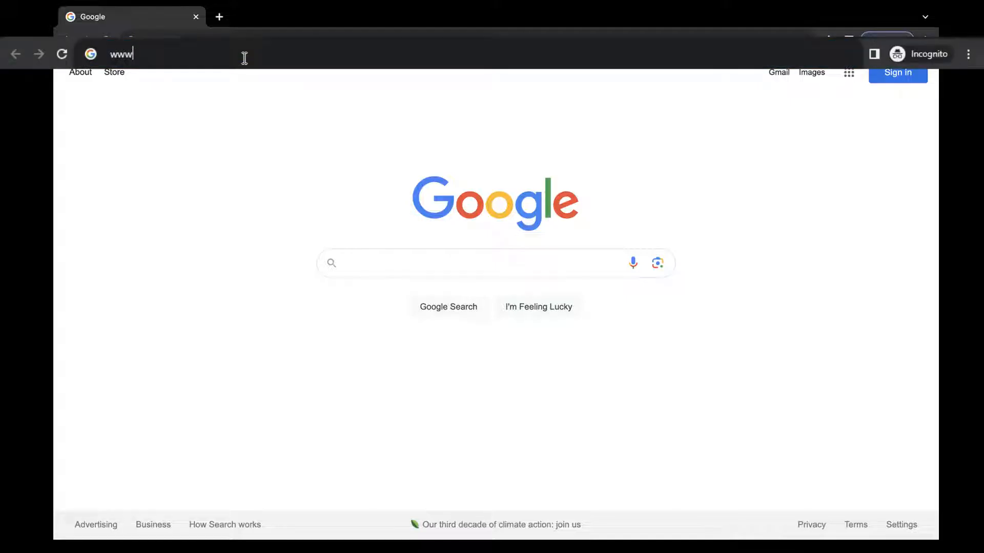
pyautogui.write('.copernicusolympiad.us')
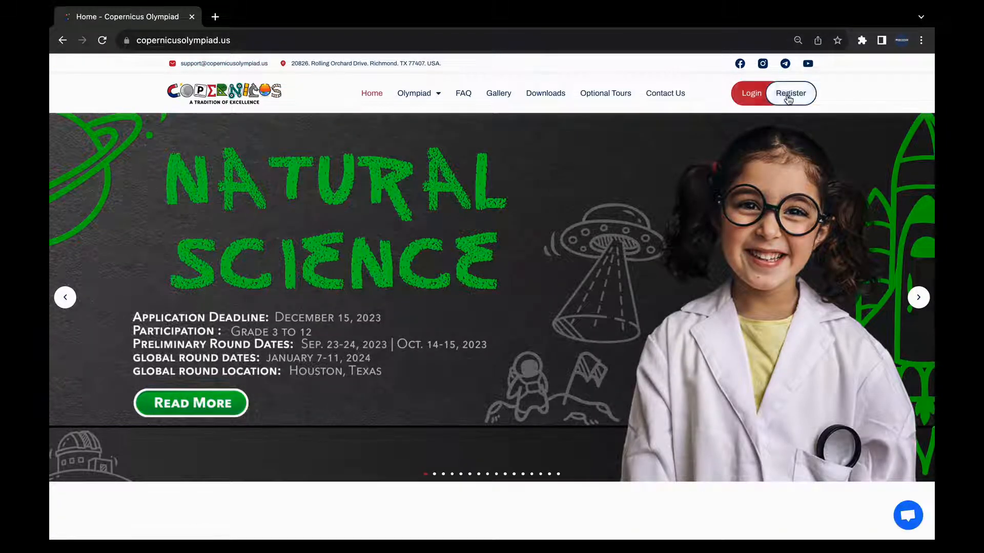
# Log into the student account and scroll the My Account page to the Subject list with exam links
pyautogui.click(751, 93)
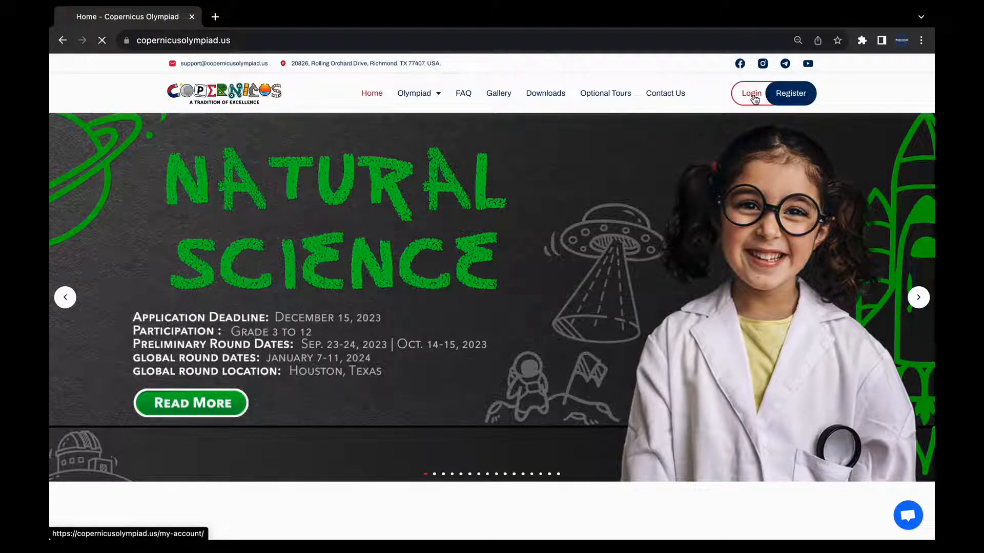
pyautogui.click(751, 93)
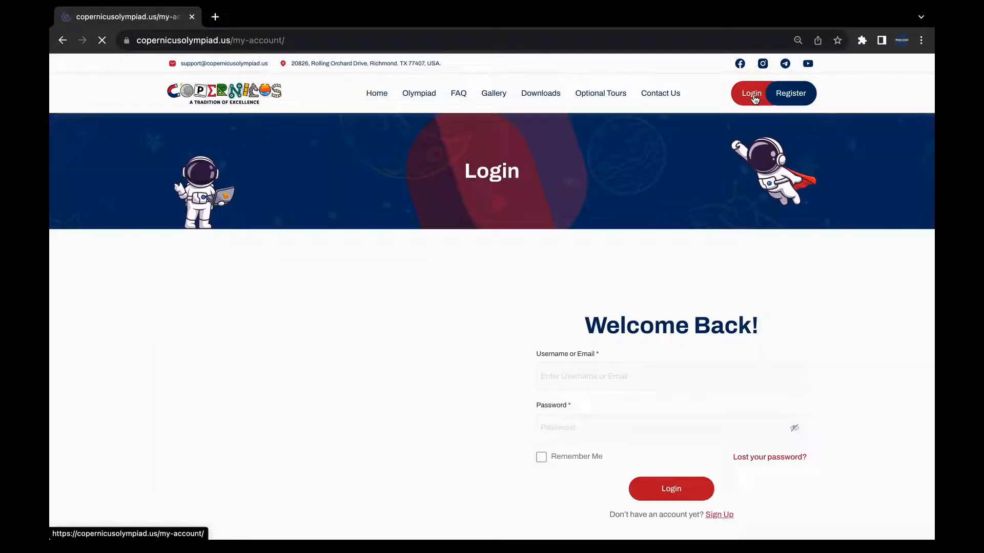
pyautogui.click(751, 94)
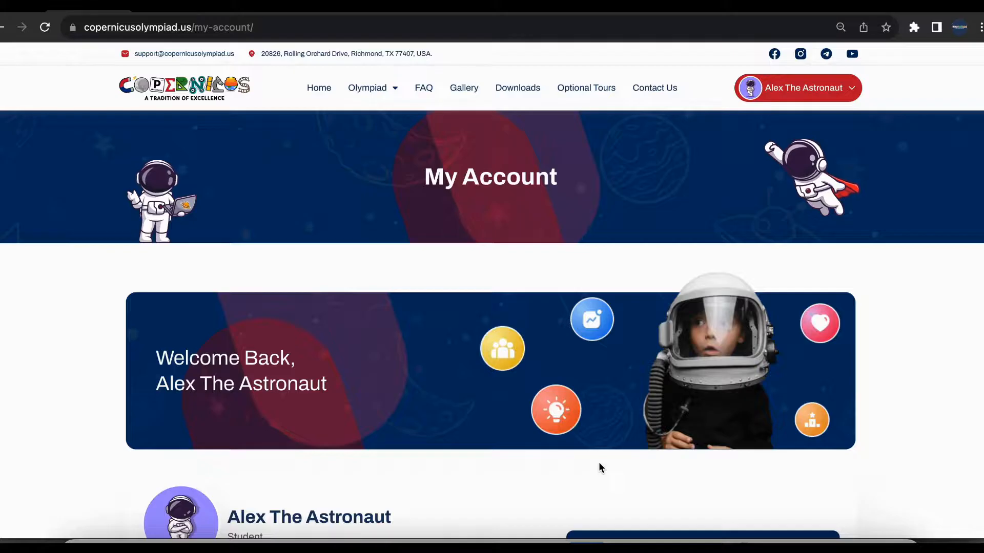
pyautogui.scroll(-3)
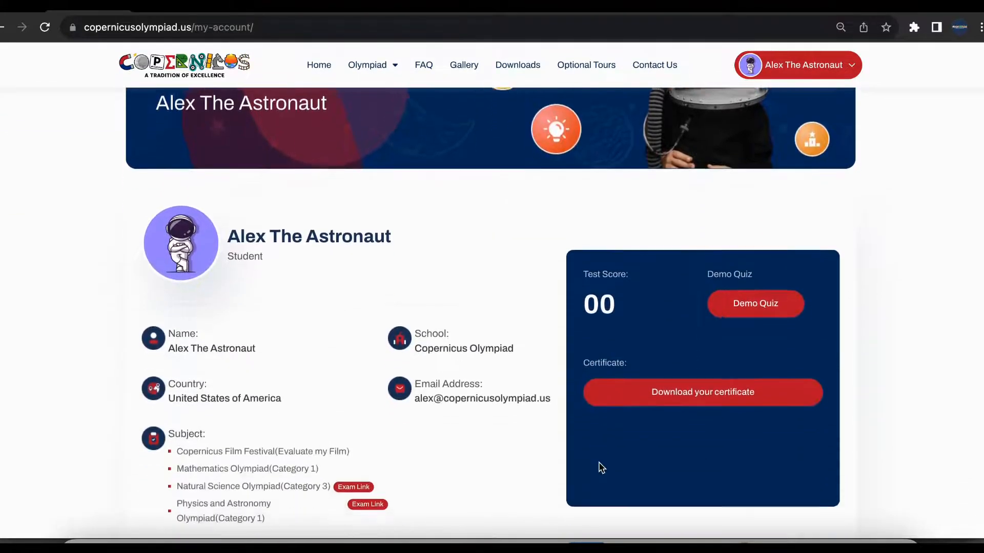
pyautogui.scroll(-3)
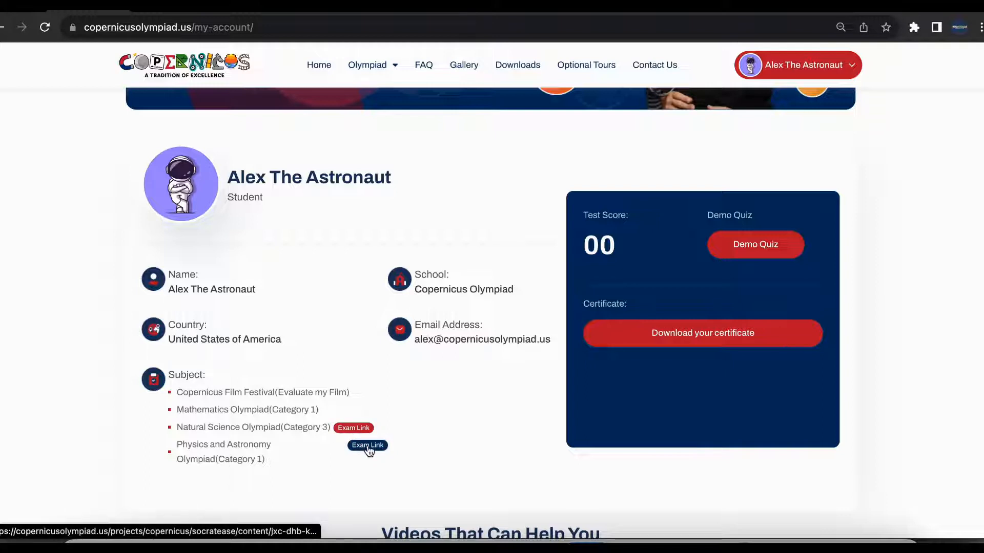
# Open the exam instructions for Physics and Astronomy Olympiad (Category 1) via its Exam Link
pyautogui.click(367, 446)
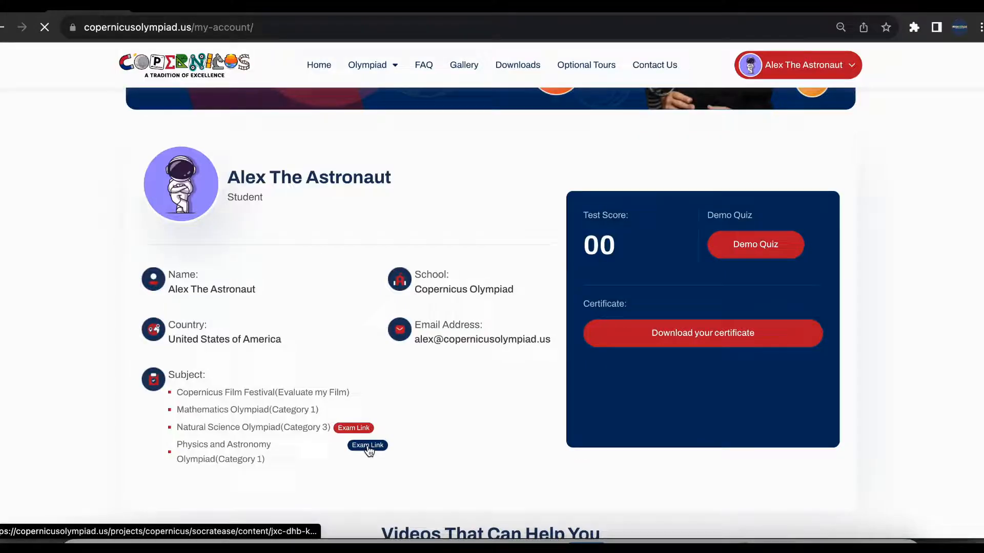
pyautogui.click(367, 445)
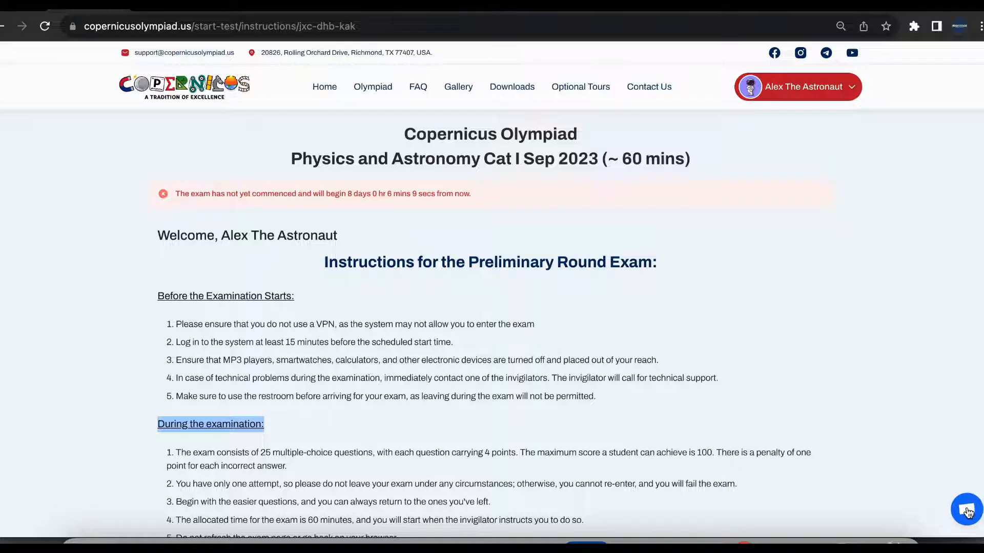
pyautogui.click(966, 509)
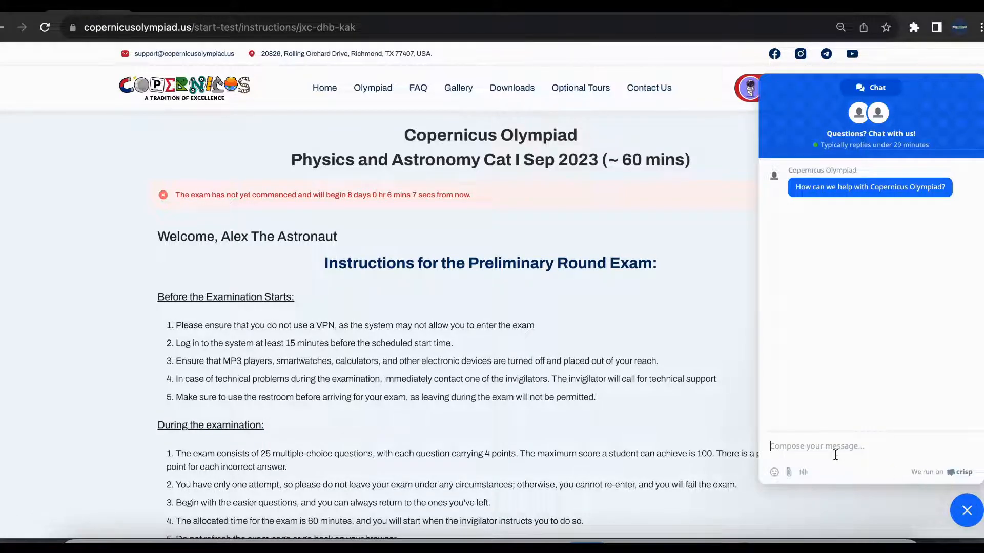
pyautogui.write('Hello')
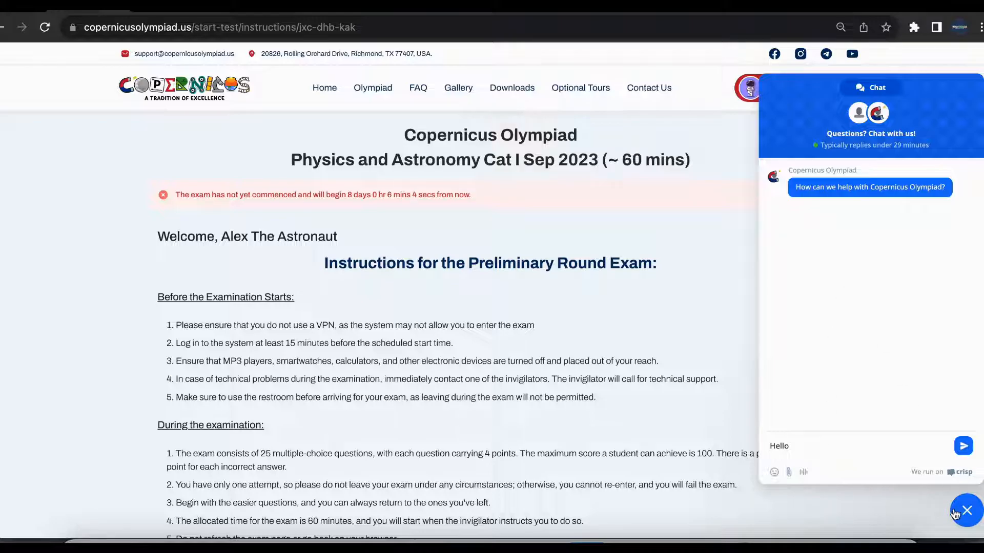
pyautogui.click(966, 509)
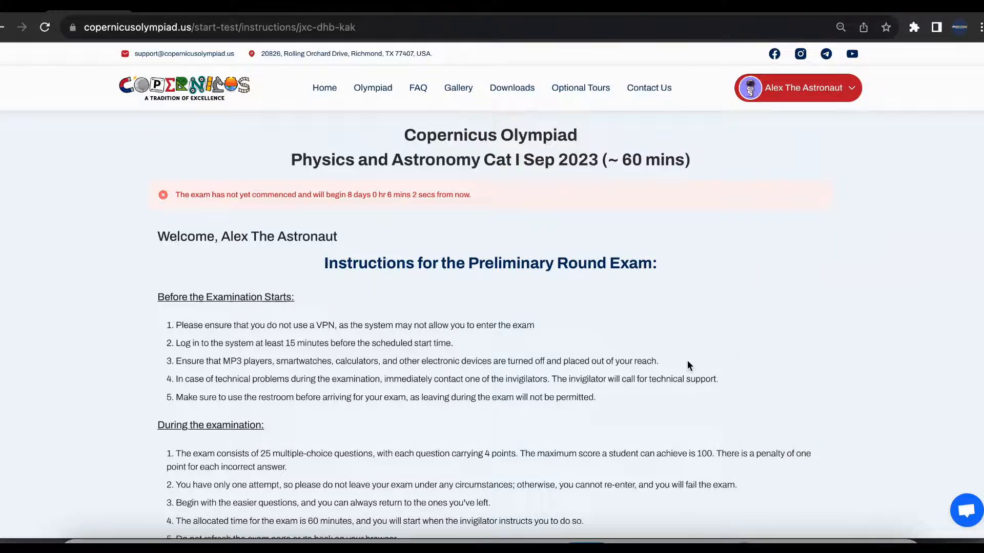
pyautogui.scroll(-3)
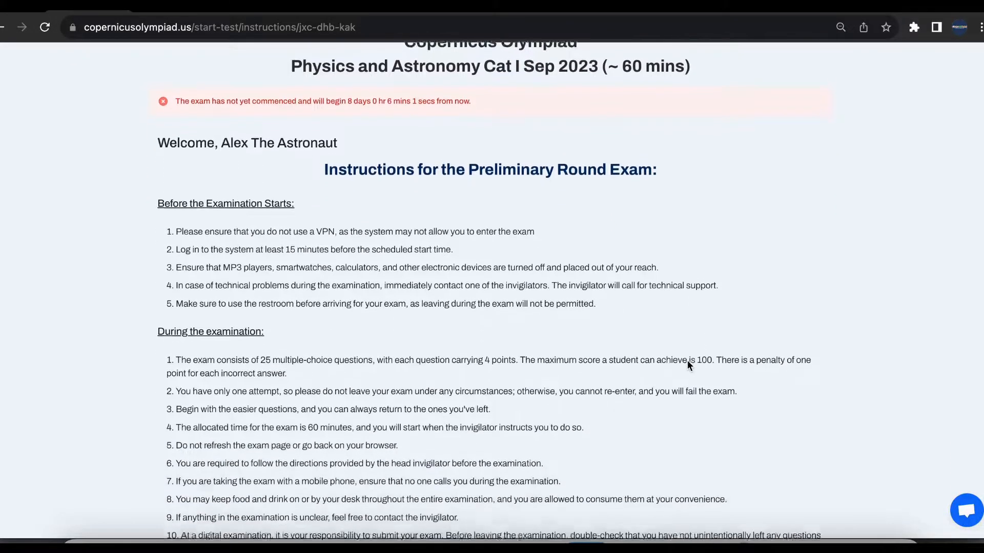
pyautogui.scroll(-3)
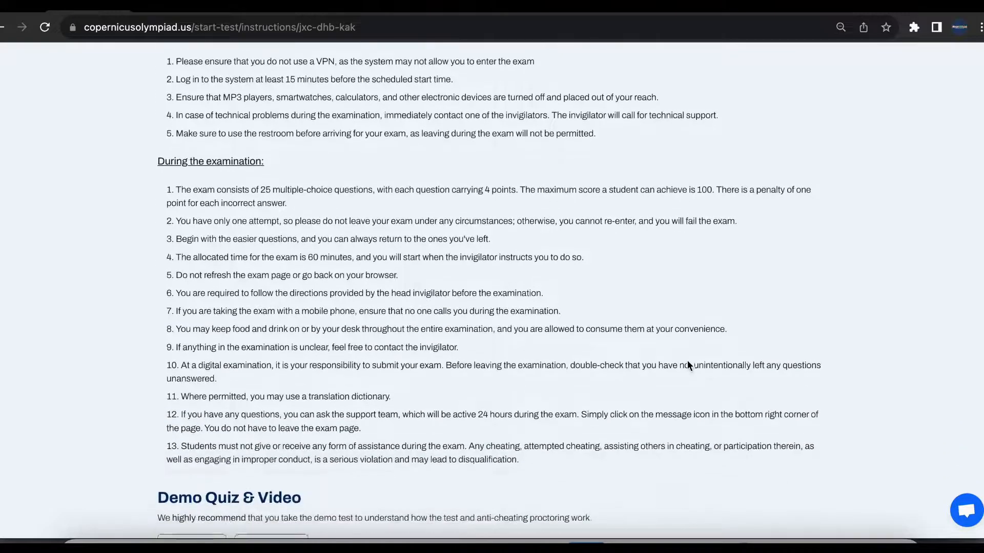
pyautogui.scroll(-3)
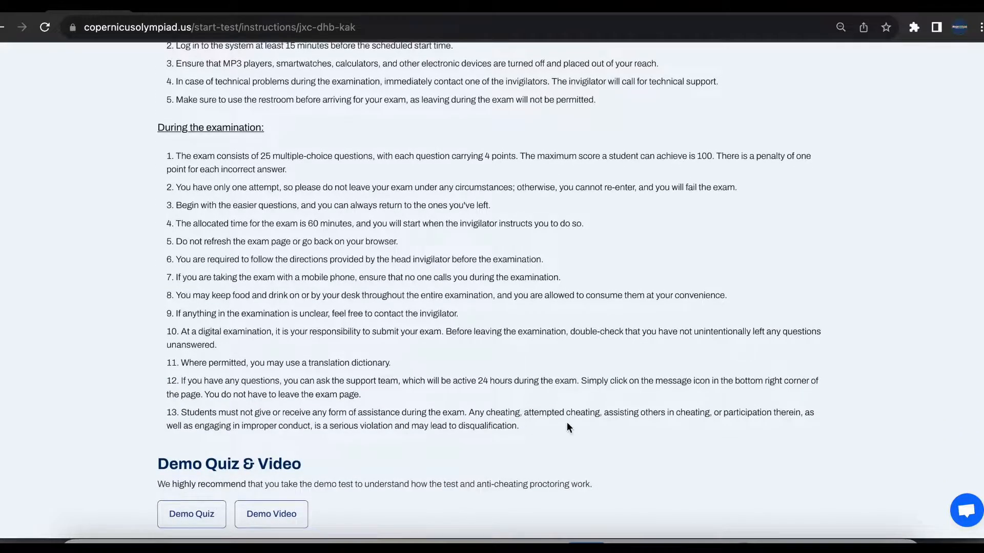
pyautogui.scroll(-3)
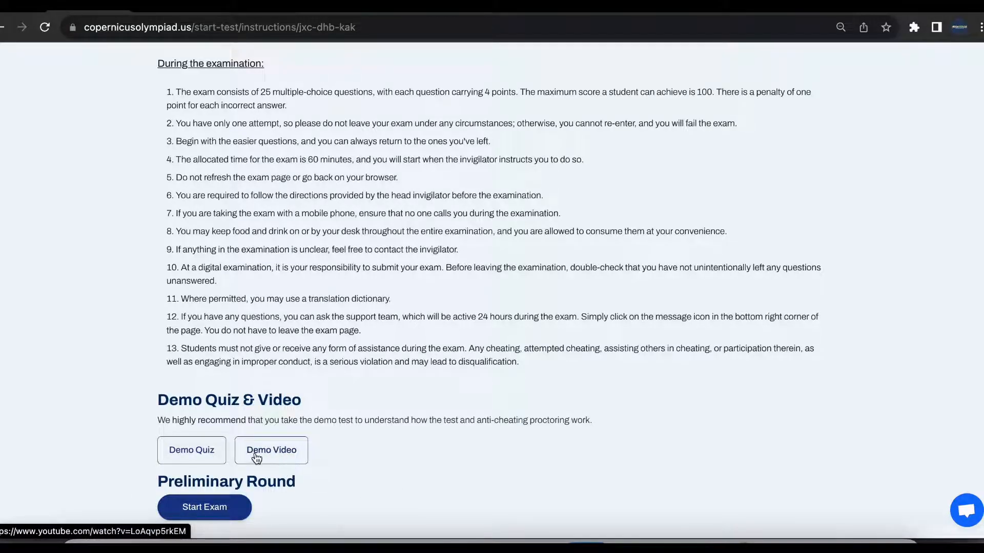
pyautogui.moveTo(289, 455)
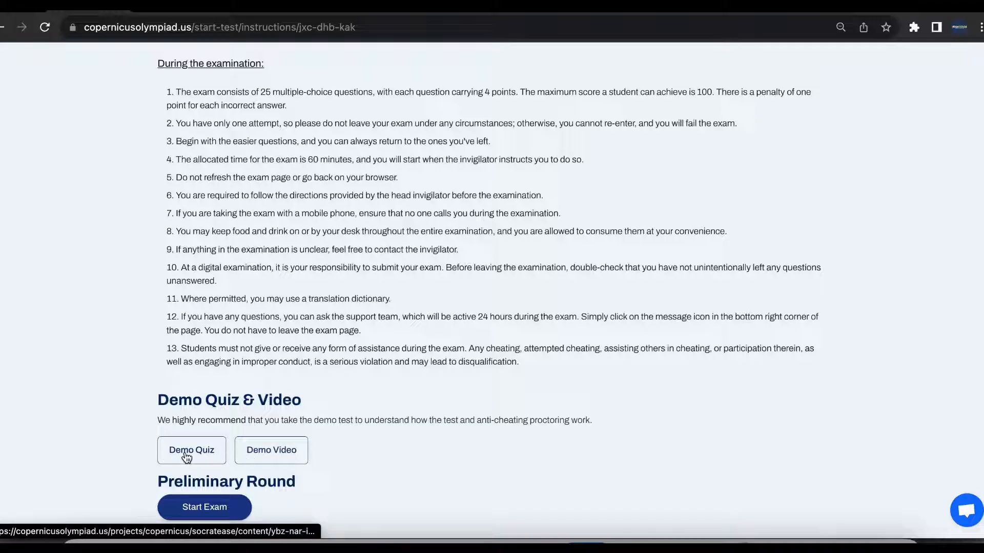
pyautogui.moveTo(191, 455)
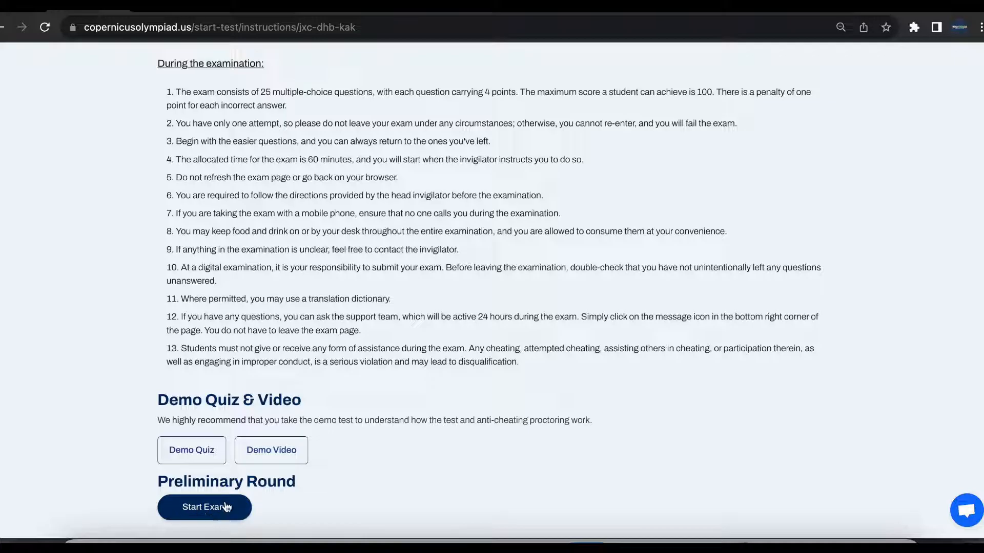
pyautogui.click(204, 507)
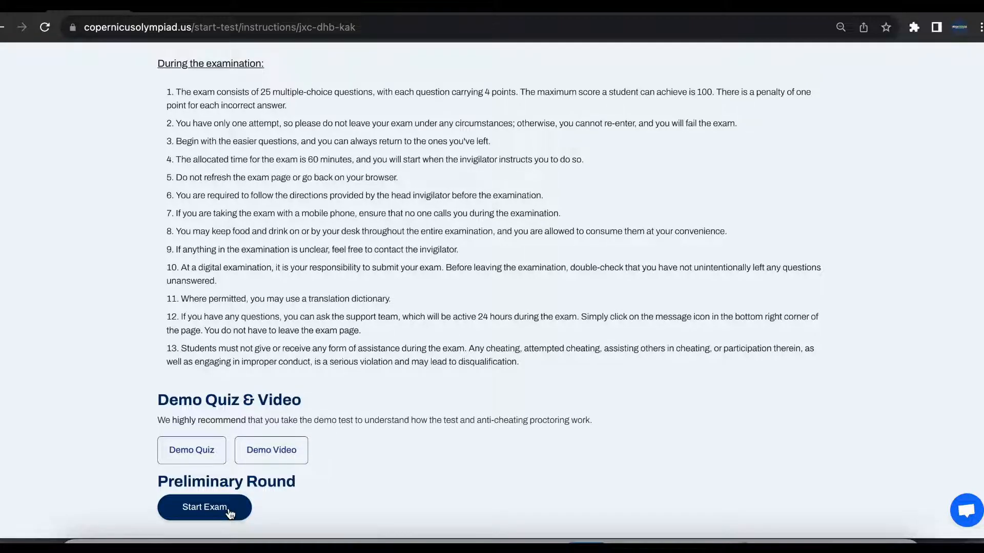
pyautogui.click(204, 507)
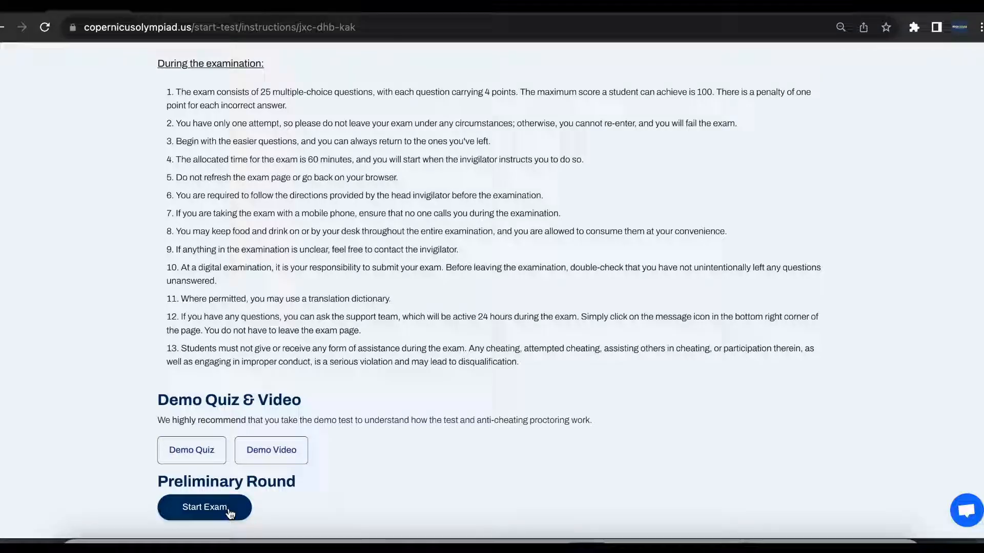